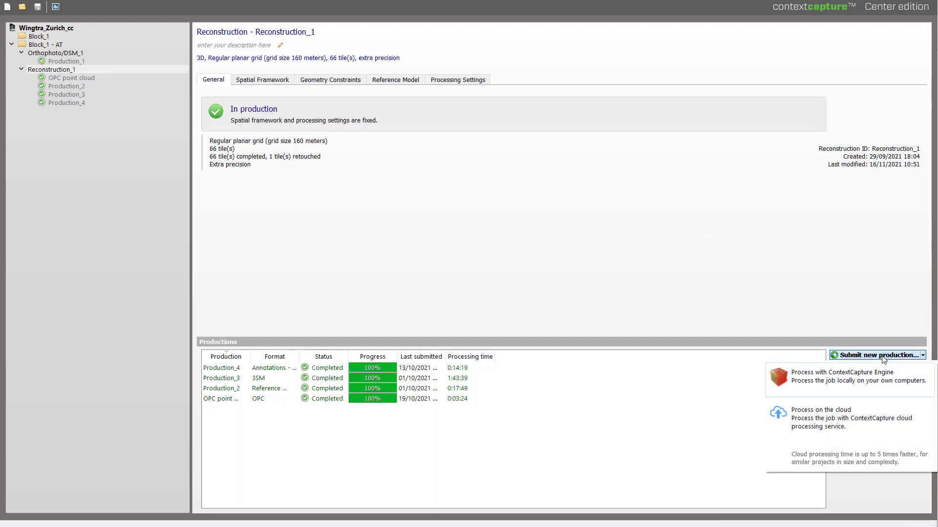
- Create a locally processed production named 'ScalableMesh_OptimalLOD' and proceed to its purpose
click(843, 375)
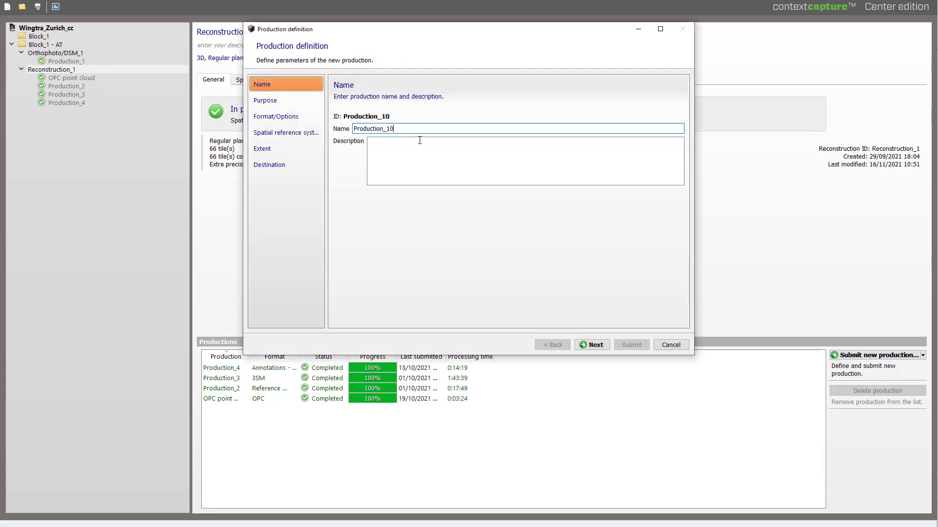
text(ScalableMesh_)
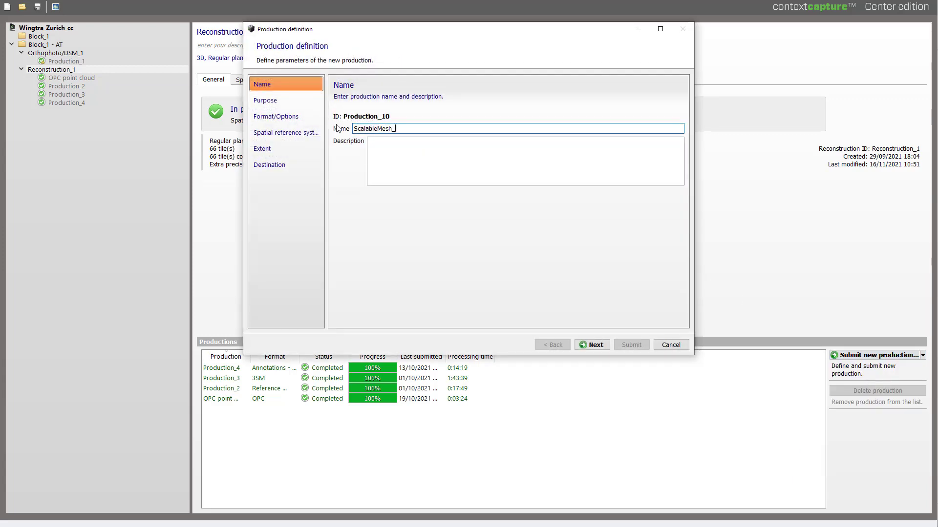
text(OptimalLOD)
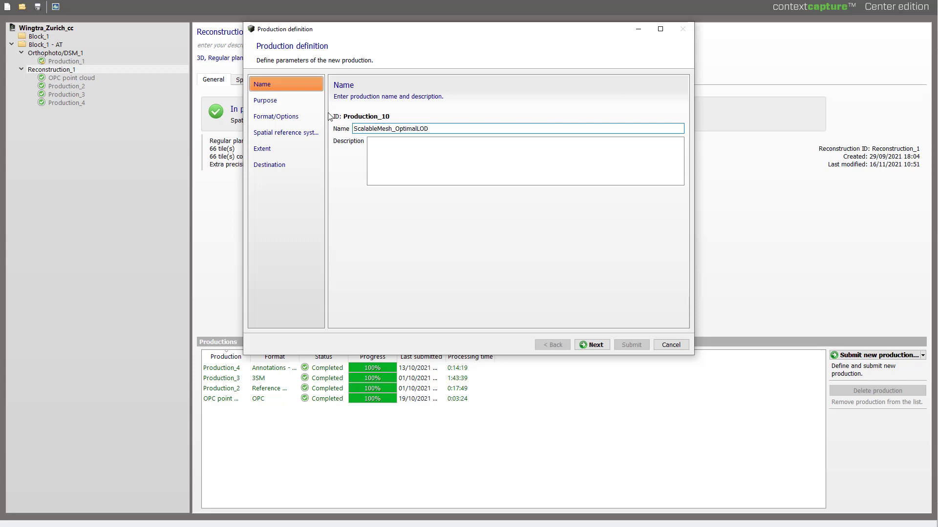
click(591, 345)
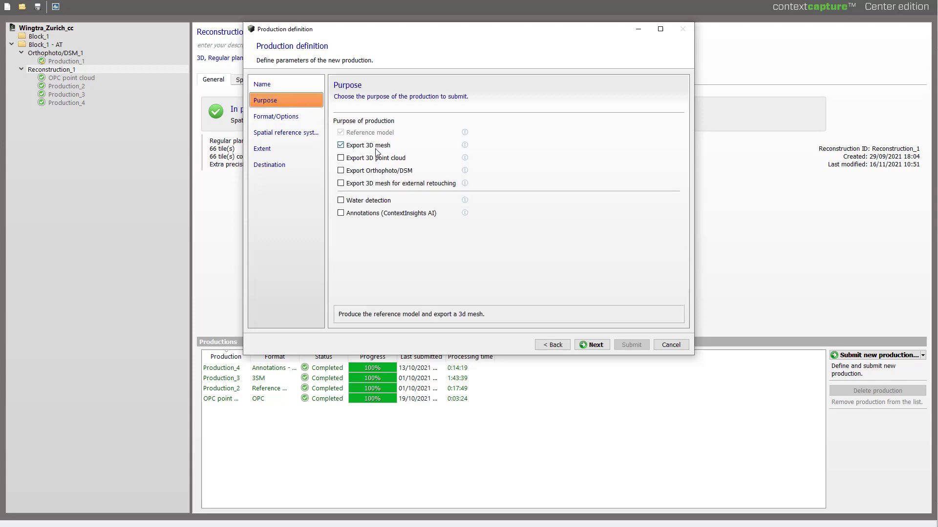
mouse_move(275, 116)
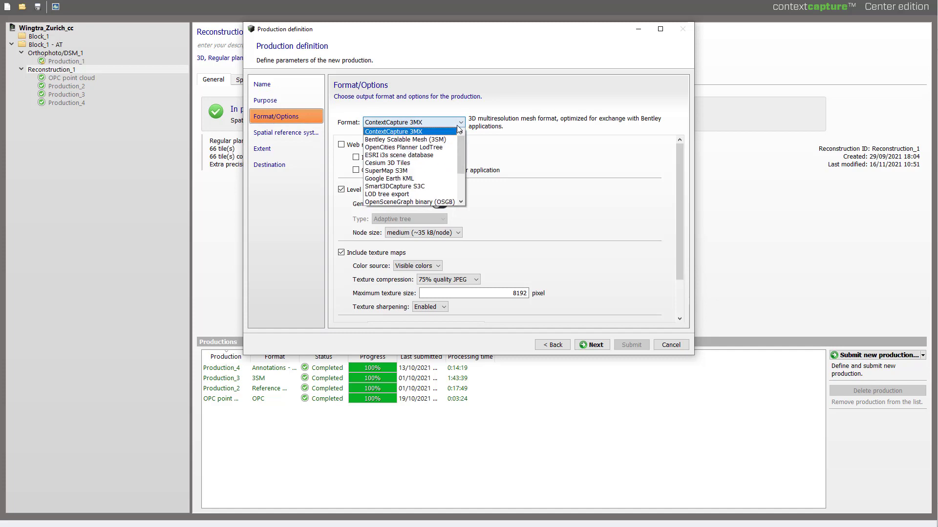
- Set output to Bentley Scalable Mesh (3SM), web-ready, with LOD across tiles, after briefly trying ESRI i3s
click(405, 140)
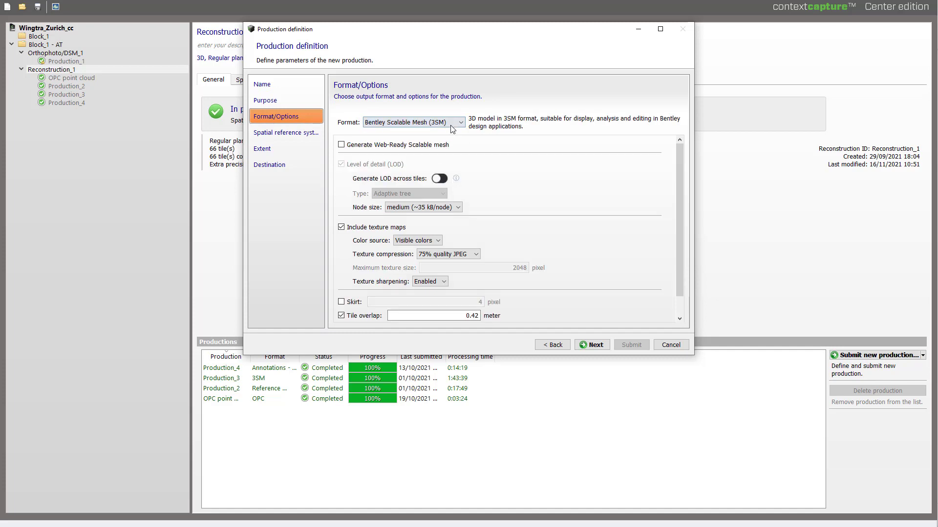
click(342, 145)
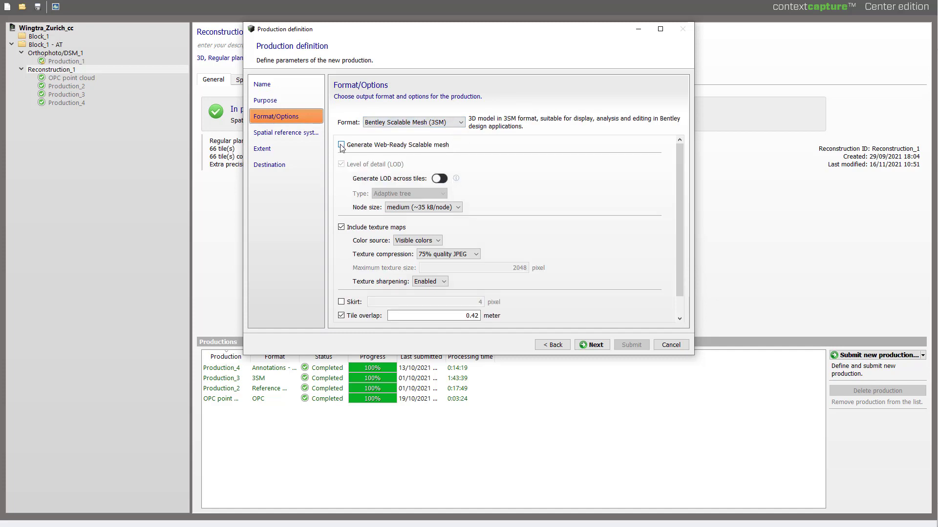
click(341, 145)
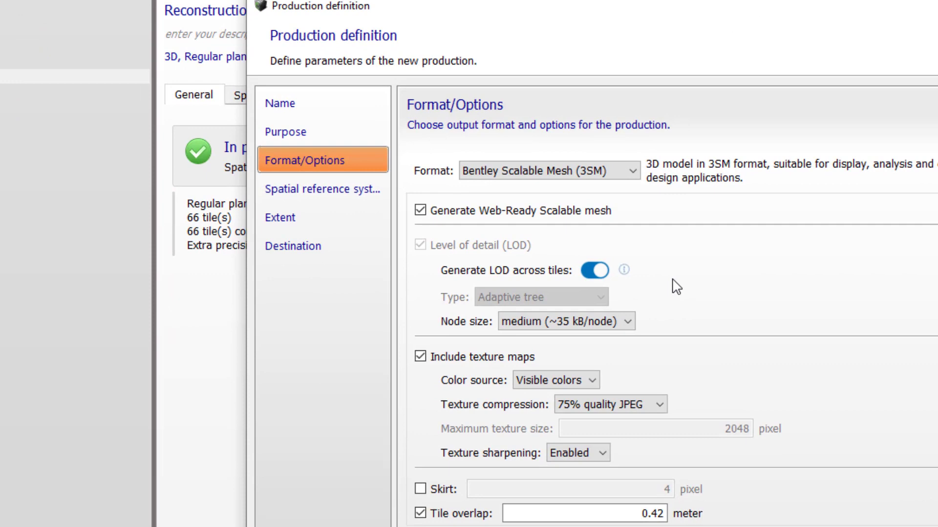
click(544, 170)
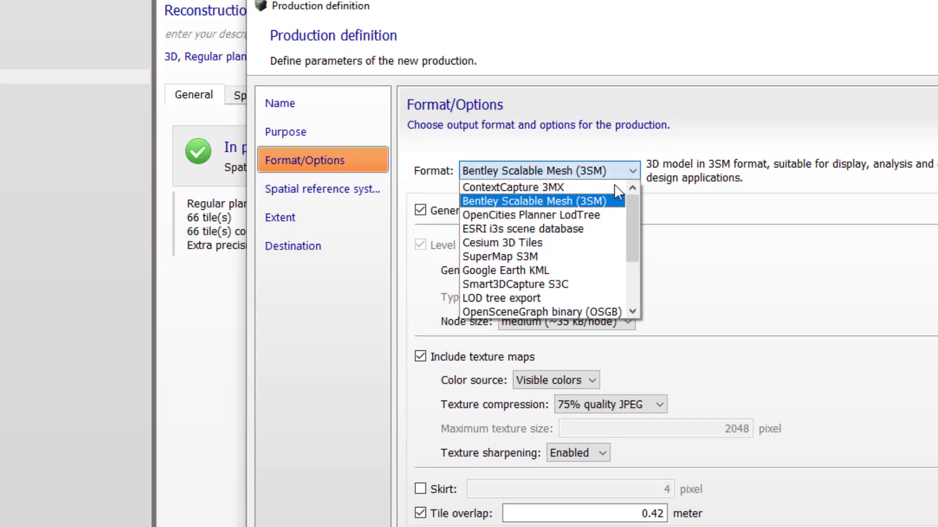
click(527, 229)
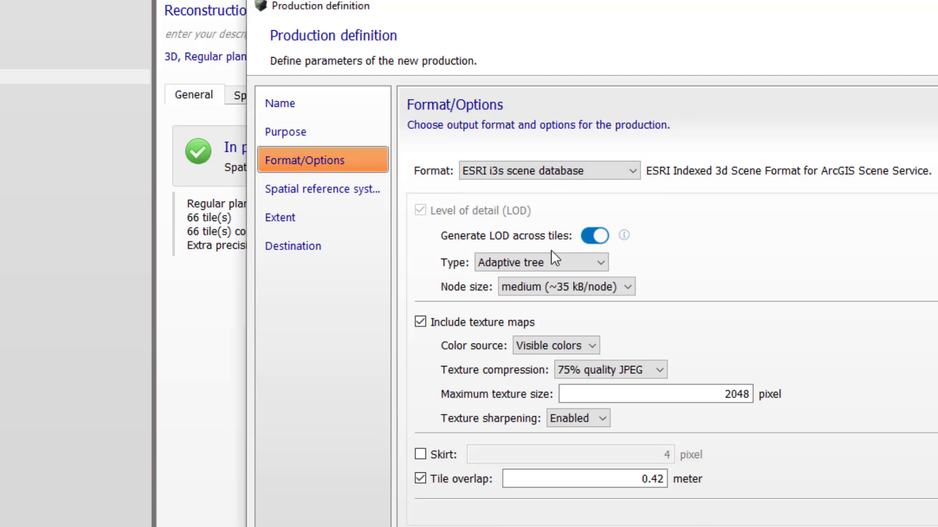
click(631, 169)
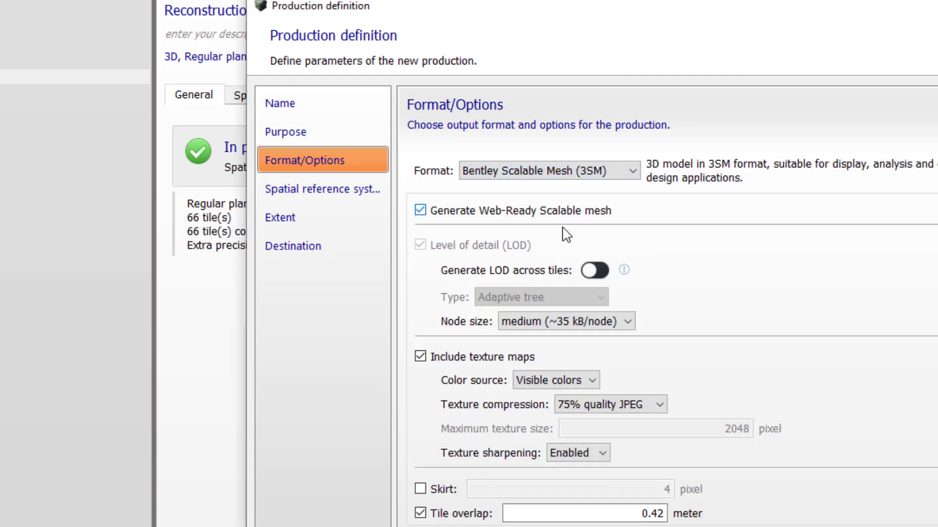
click(593, 271)
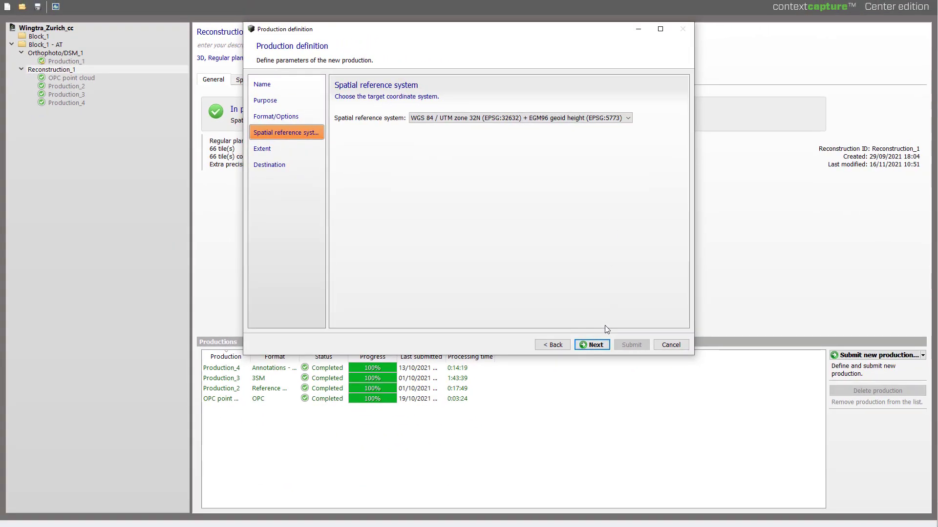
- Submit the production, then share finished Production_3 to view its Zurich mesh in Reality Data Web Viewer
click(591, 345)
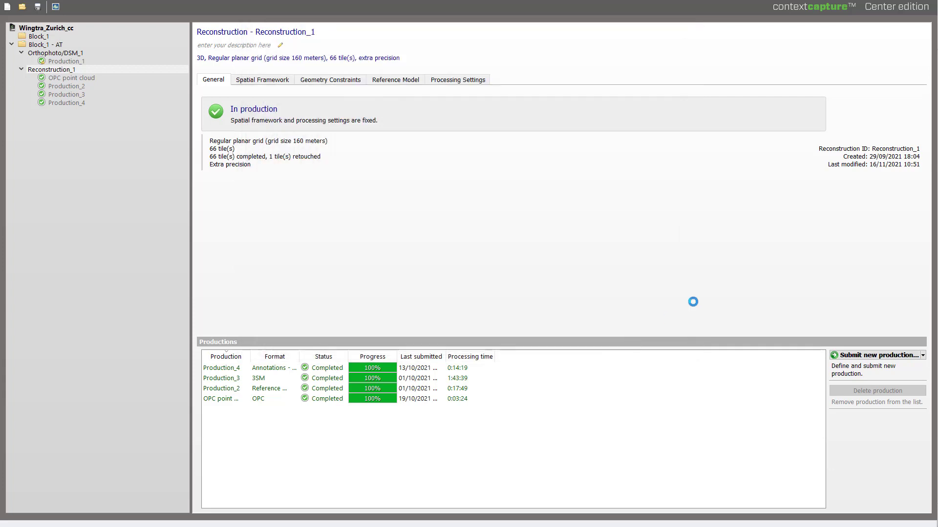
click(876, 354)
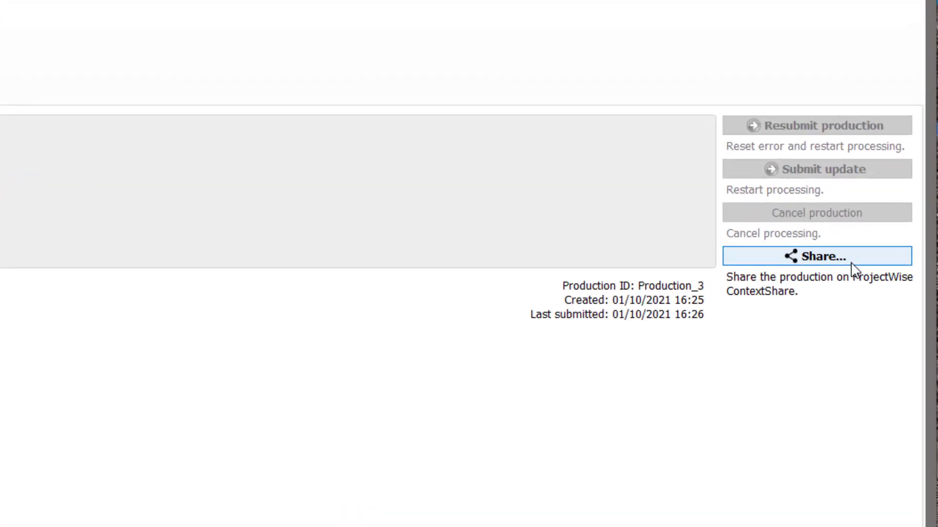
click(816, 256)
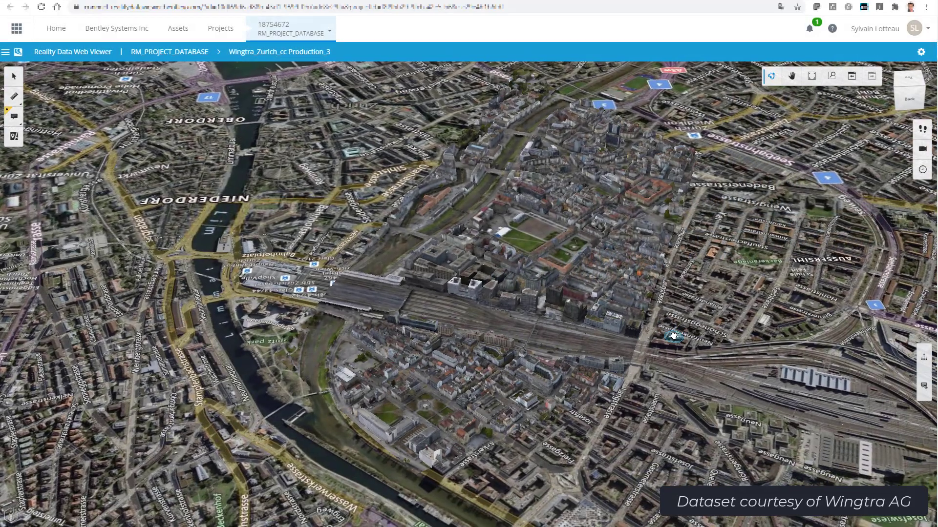